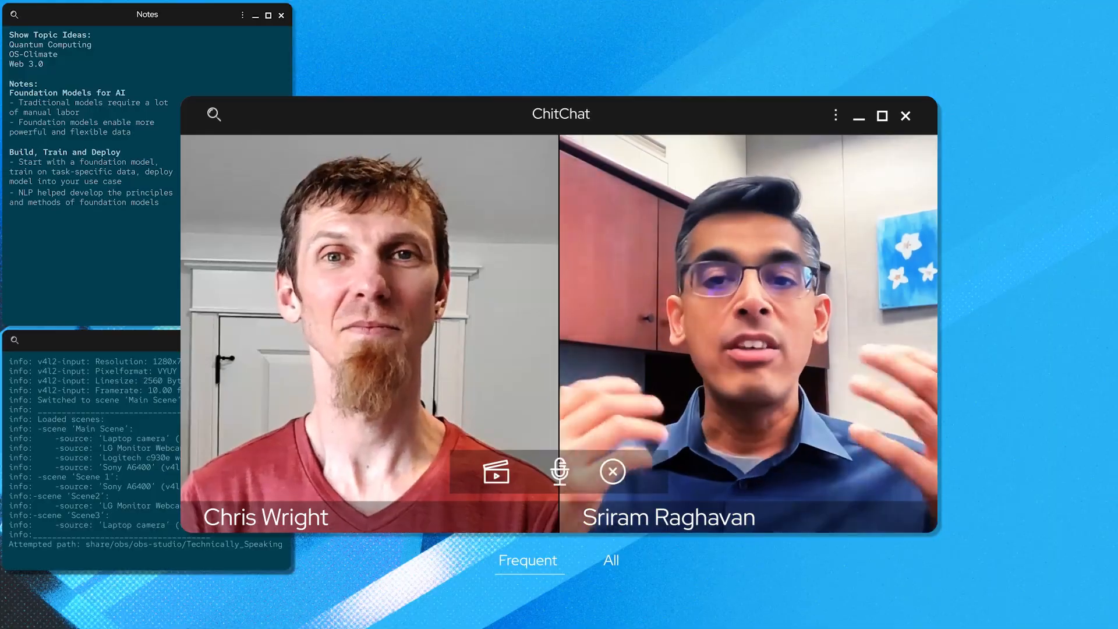
pyautogui.write('Democratization of AI')
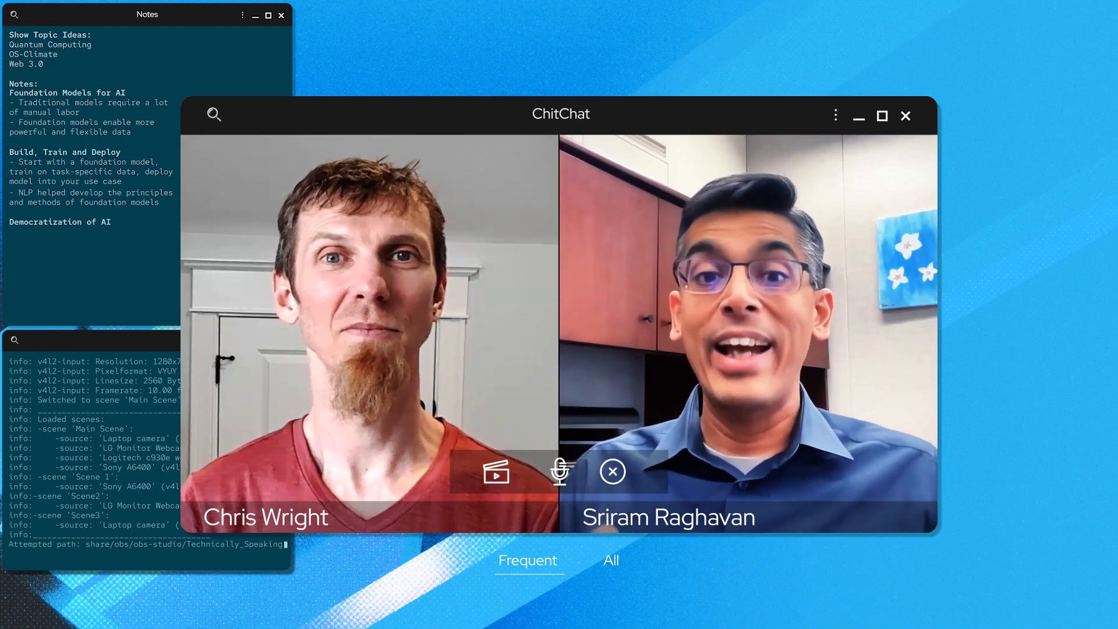